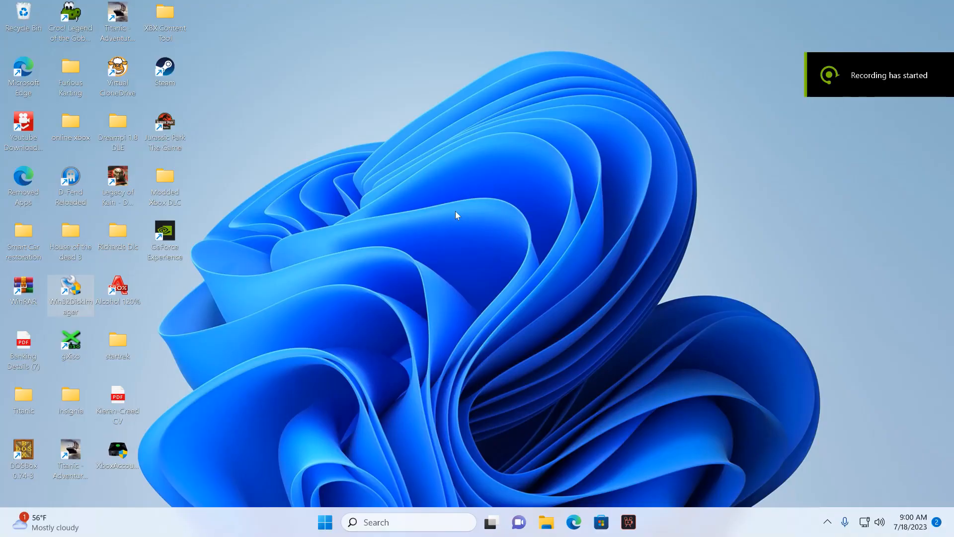
mouse_move(465, 206)
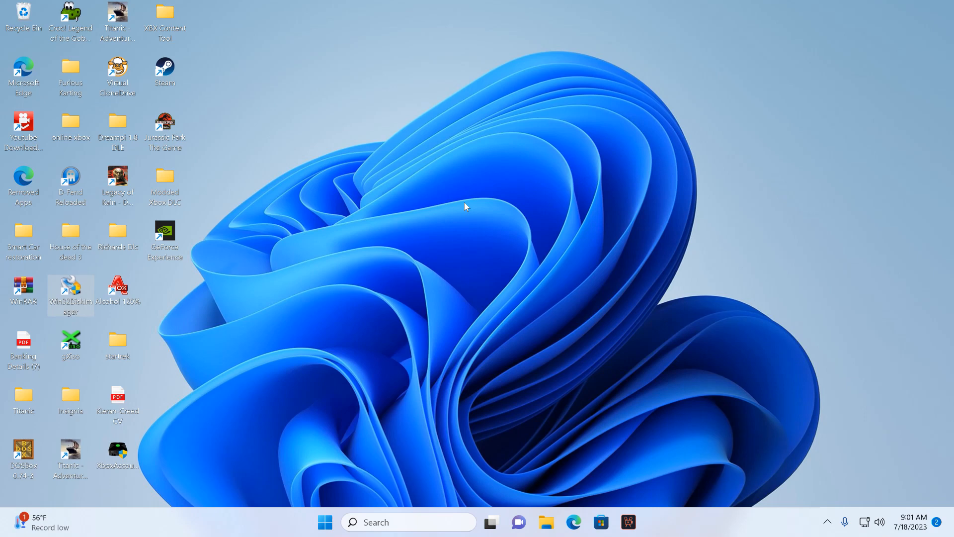
mouse_move(490, 288)
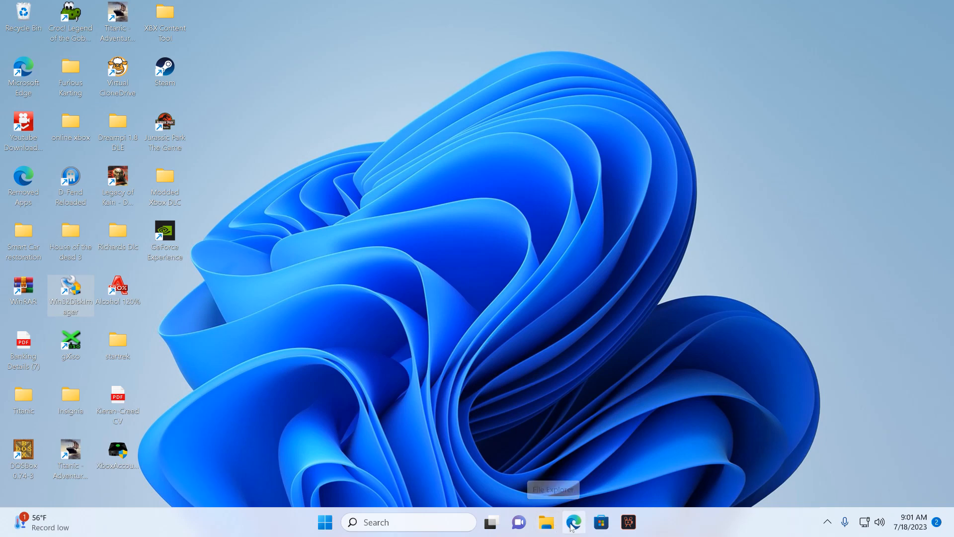
Browse to the Dreamcast Live site in Edge and go to its Downloads page.
left_click(573, 522)
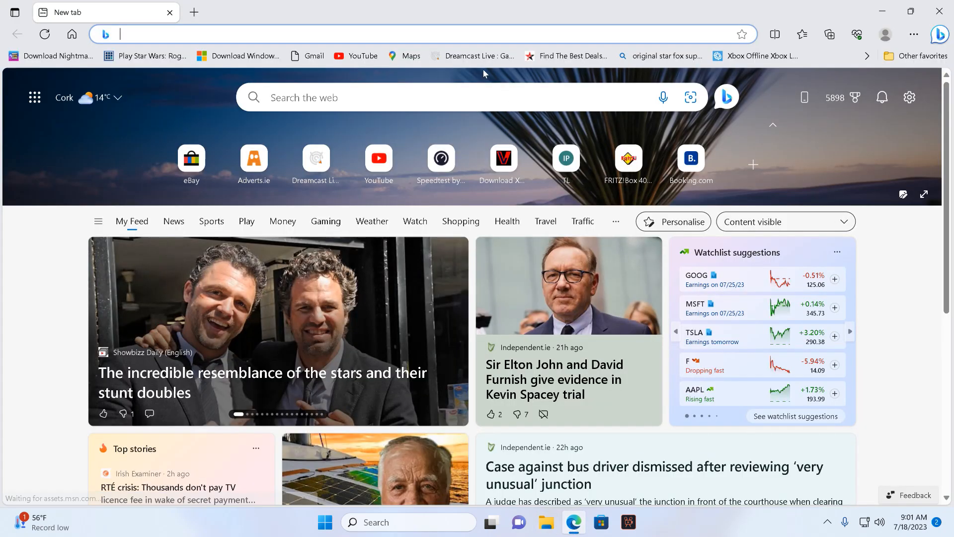
left_click(473, 56)
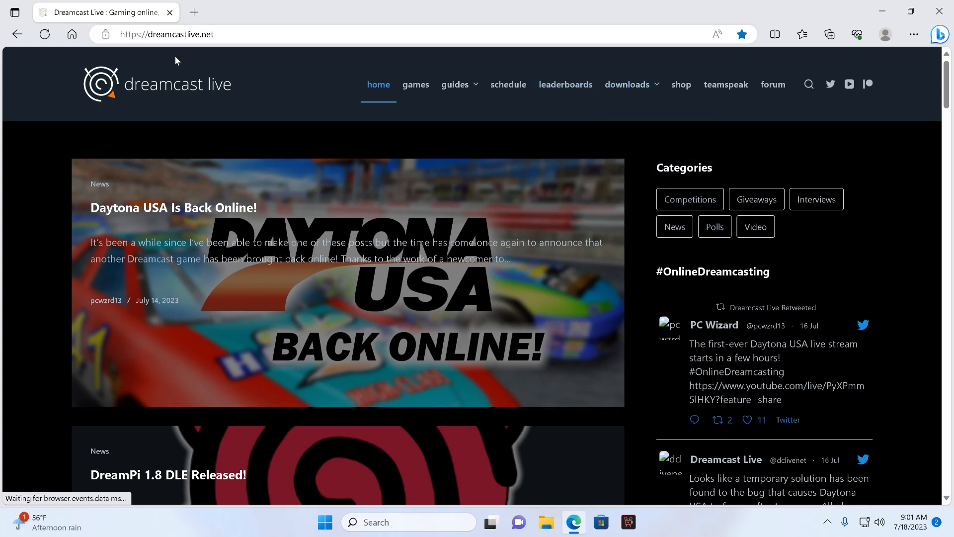
left_click(627, 84)
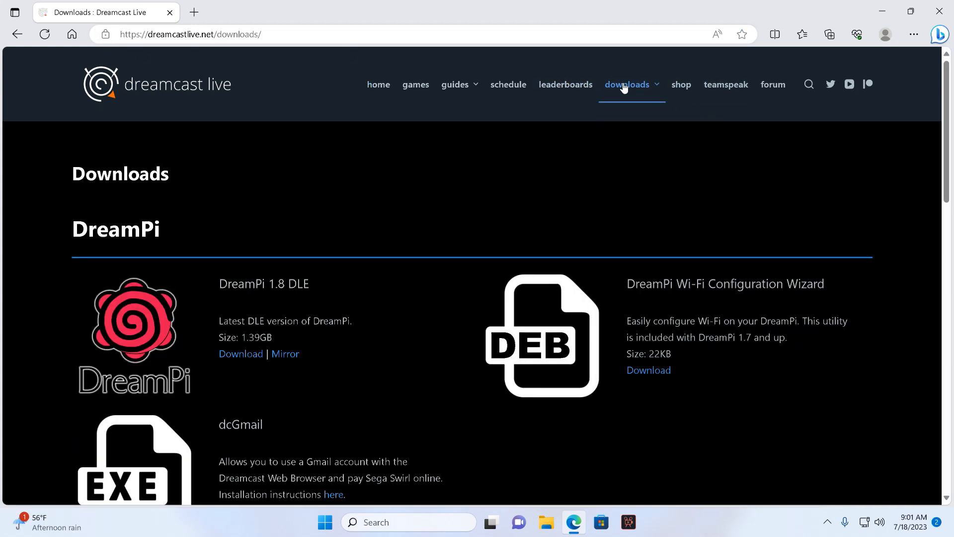
mouse_move(191, 327)
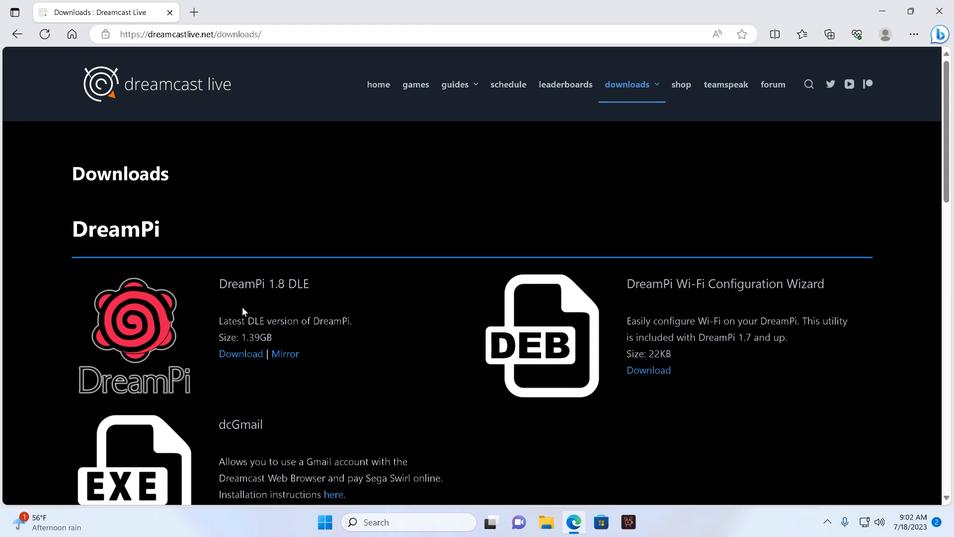
mouse_move(240, 354)
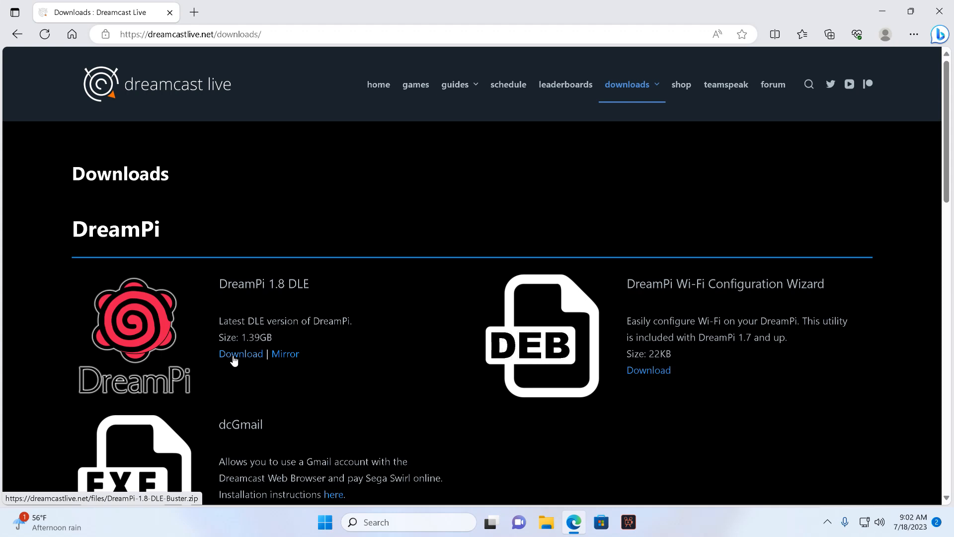
mouse_move(916, 298)
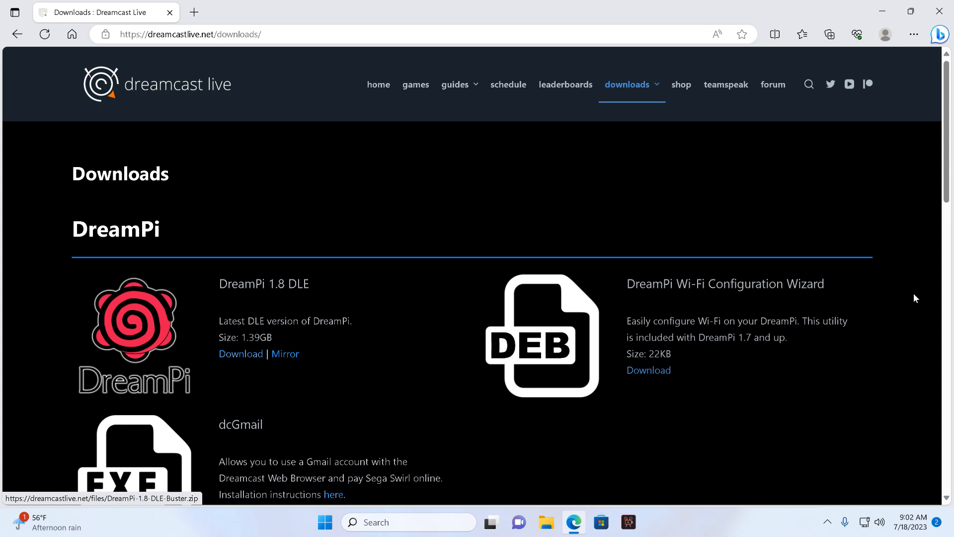
Scroll to the Win32 Disk Imager 1.0 listing under Programs, then close the browser.
scroll("down", 3)
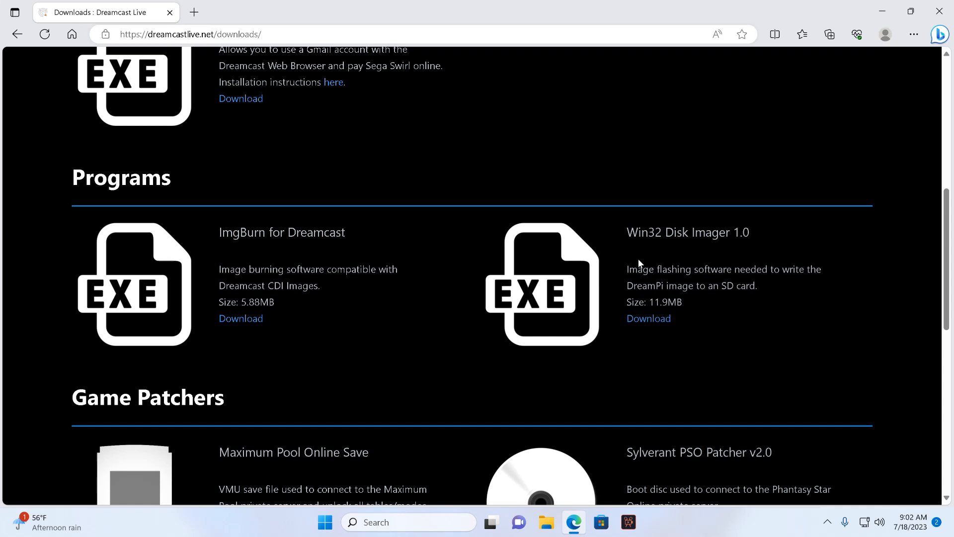
mouse_move(640, 280)
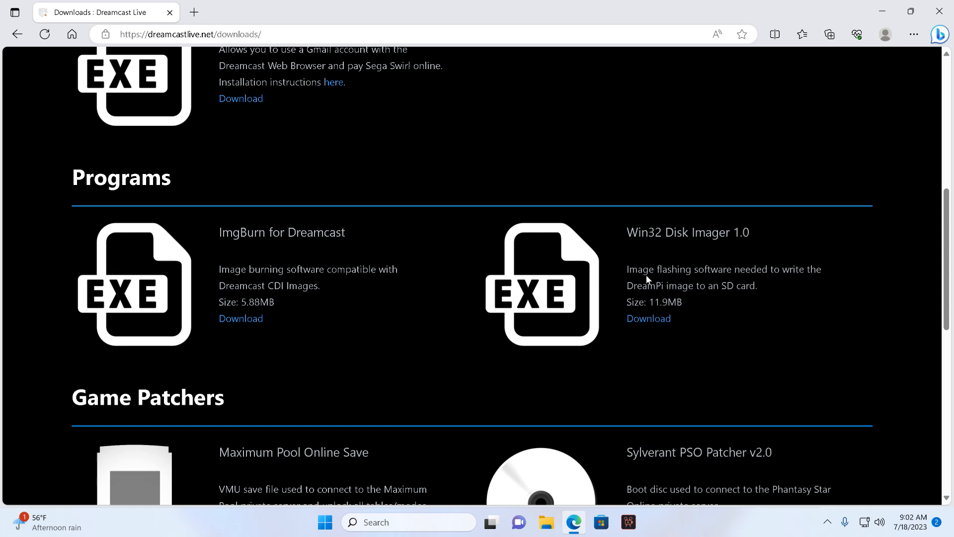
mouse_move(941, 11)
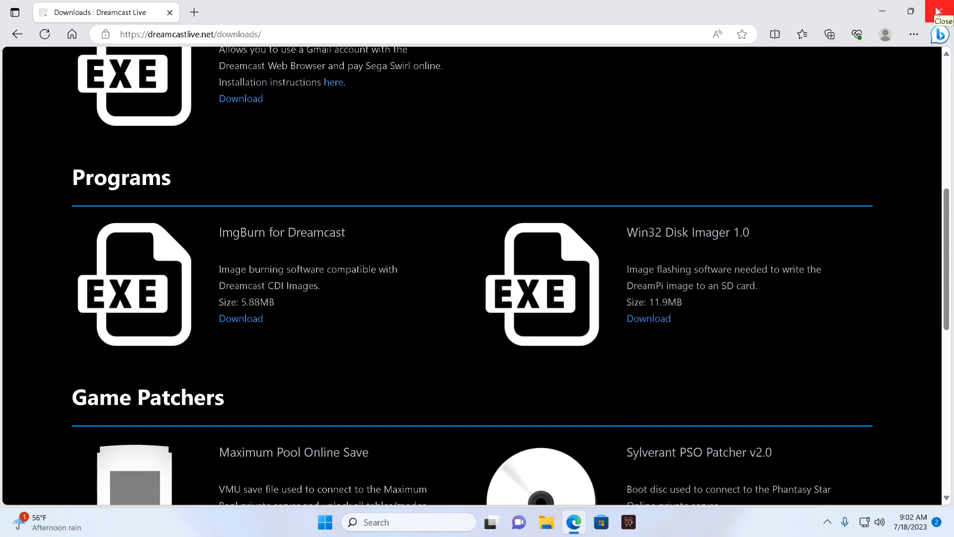
left_click(942, 11)
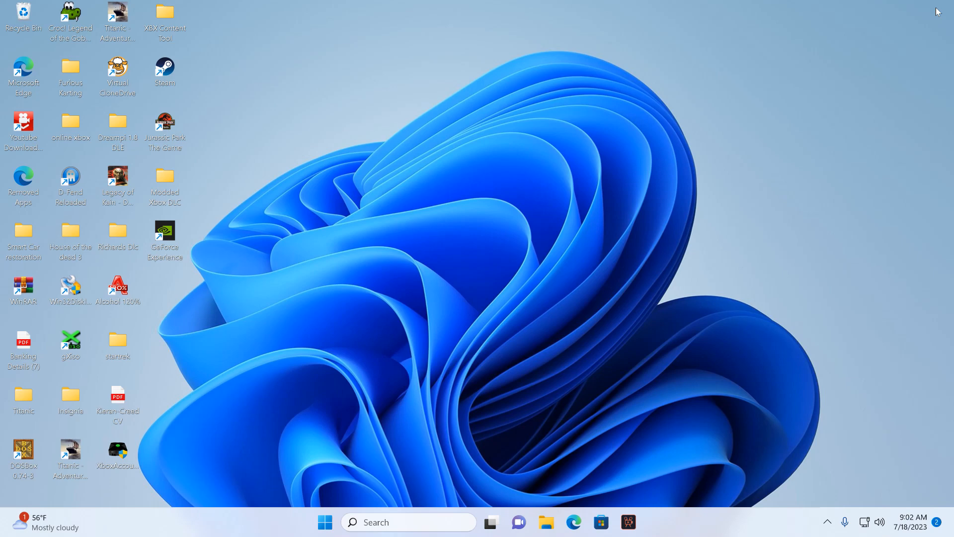
mouse_move(803, 181)
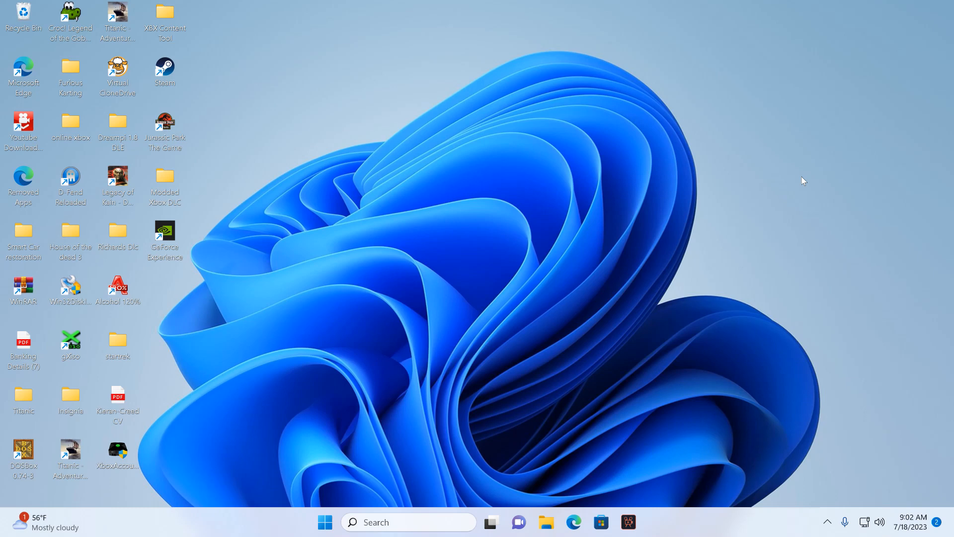
mouse_move(499, 99)
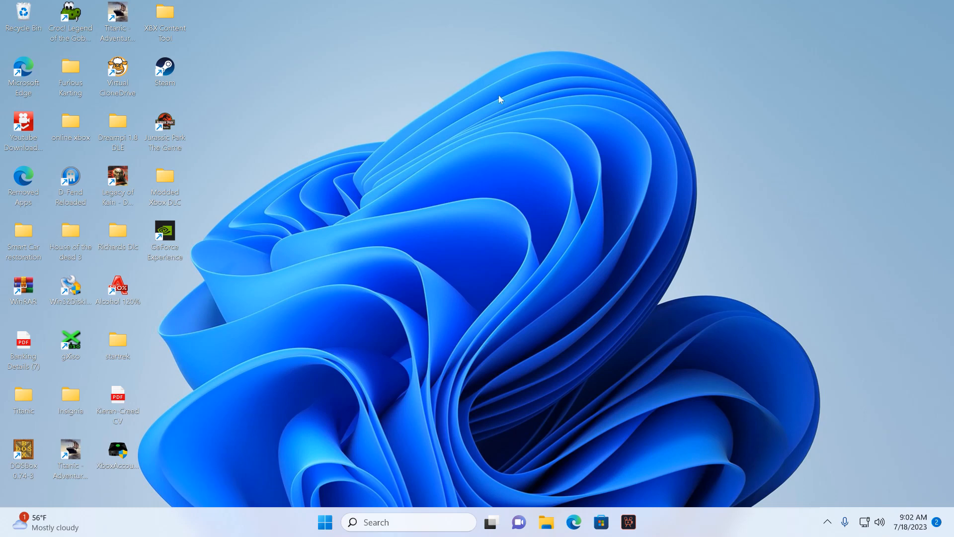
mouse_move(217, 140)
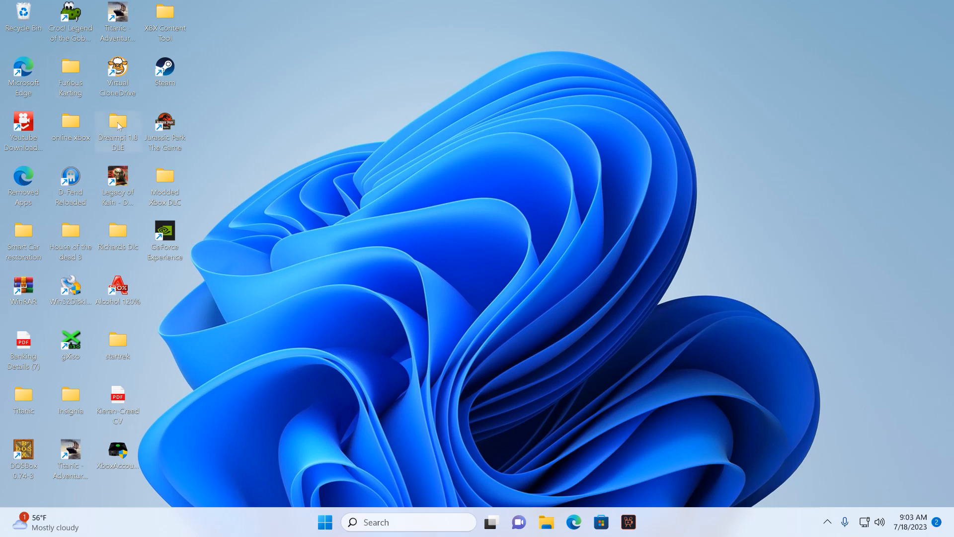
Look inside the Dreampi 1.8 DLE desktop folder, then close it again.
double_click(117, 126)
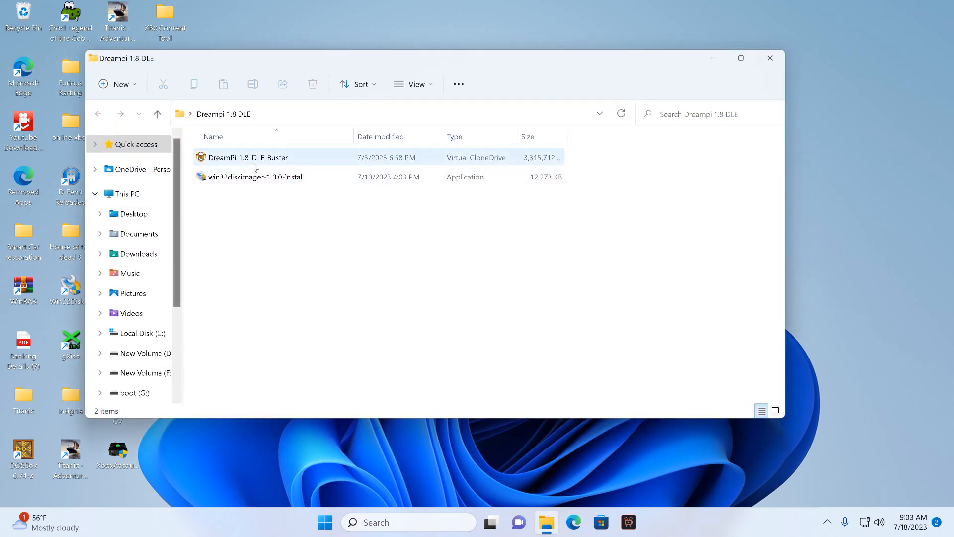
mouse_move(248, 161)
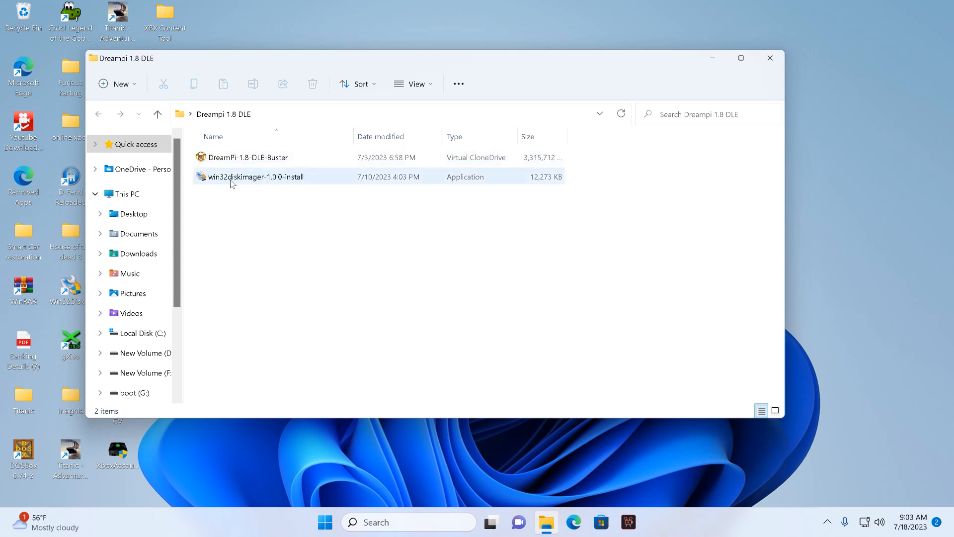
mouse_move(255, 177)
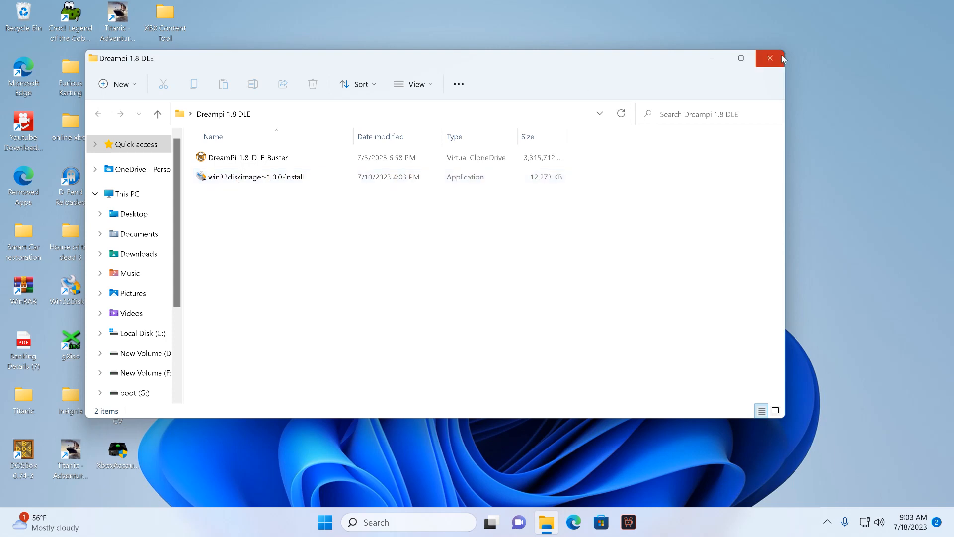
left_click(770, 58)
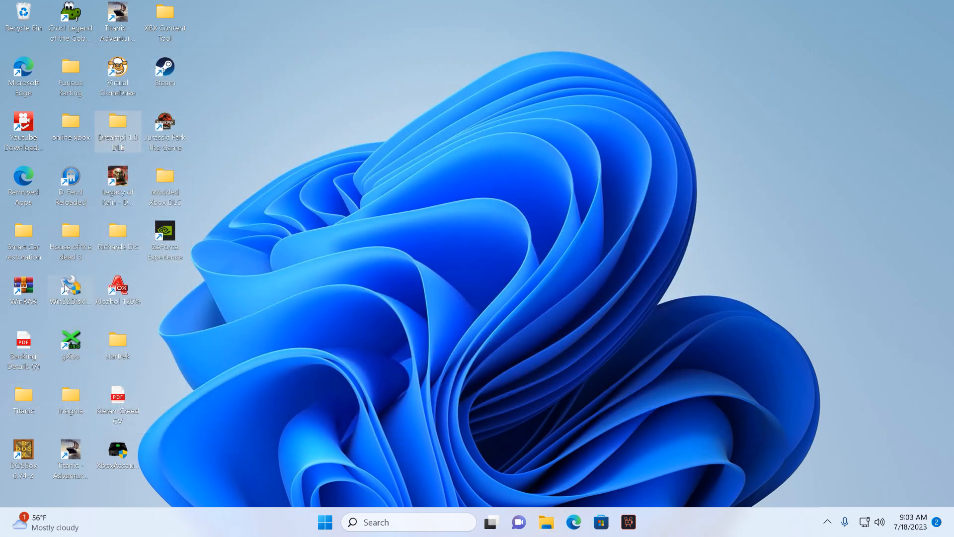
mouse_move(69, 287)
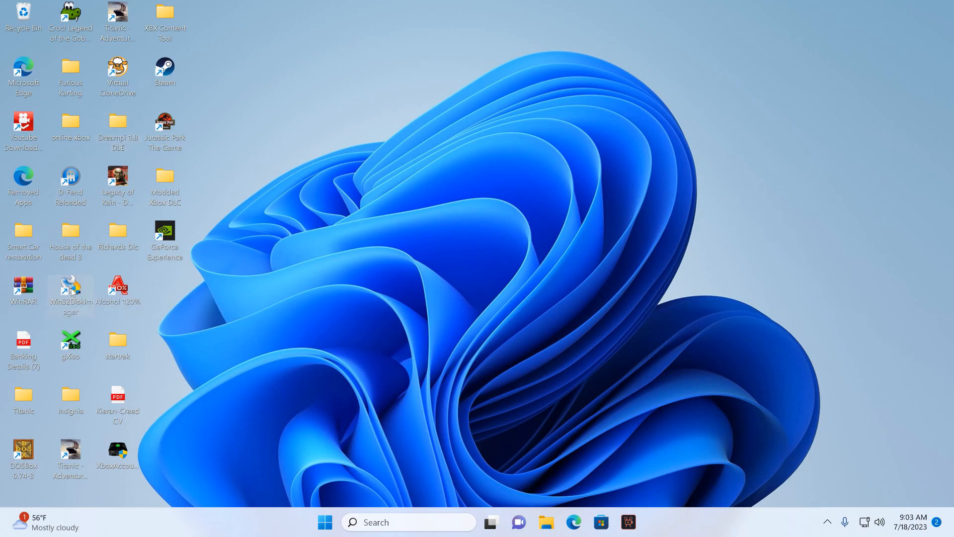
Launch Win32 Disk Imager with admin rights and maximize its window.
double_click(70, 287)
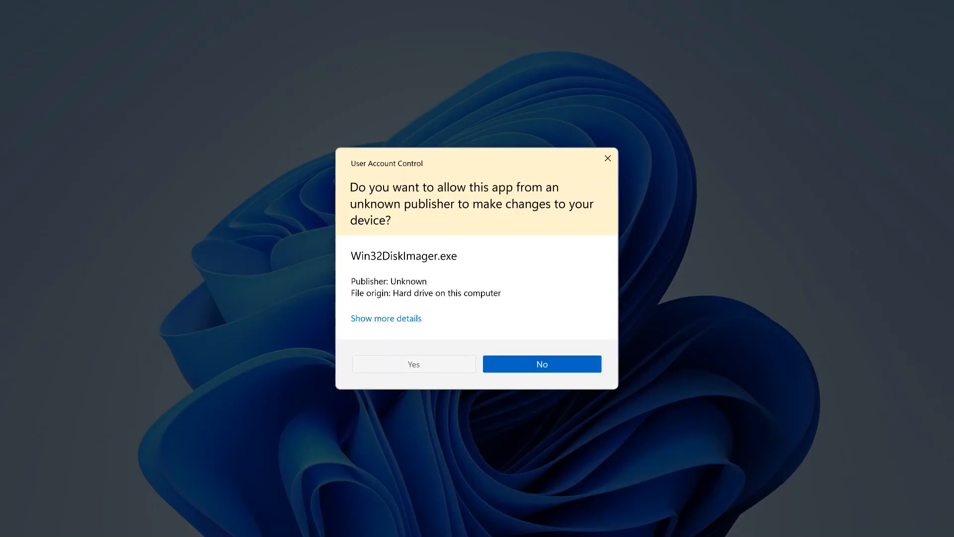
left_click(414, 364)
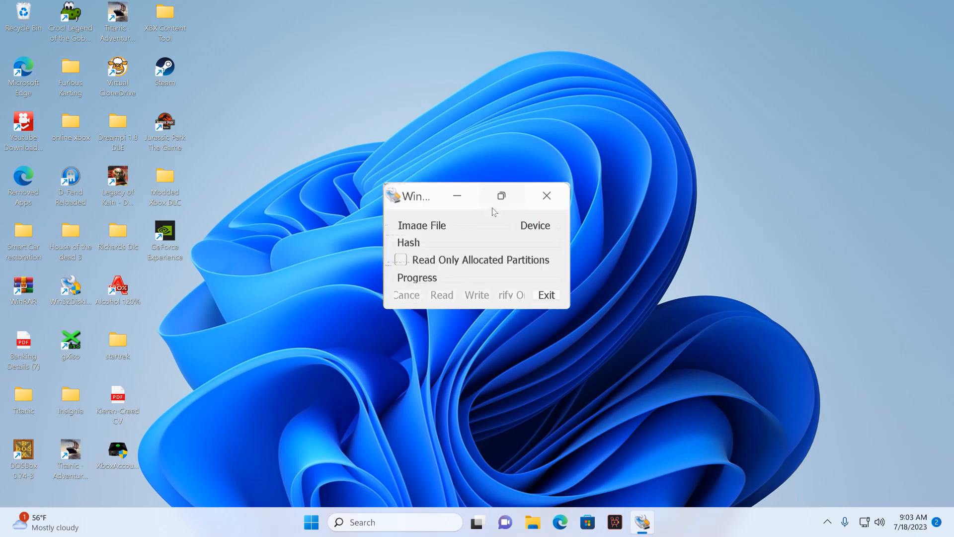
left_click(500, 196)
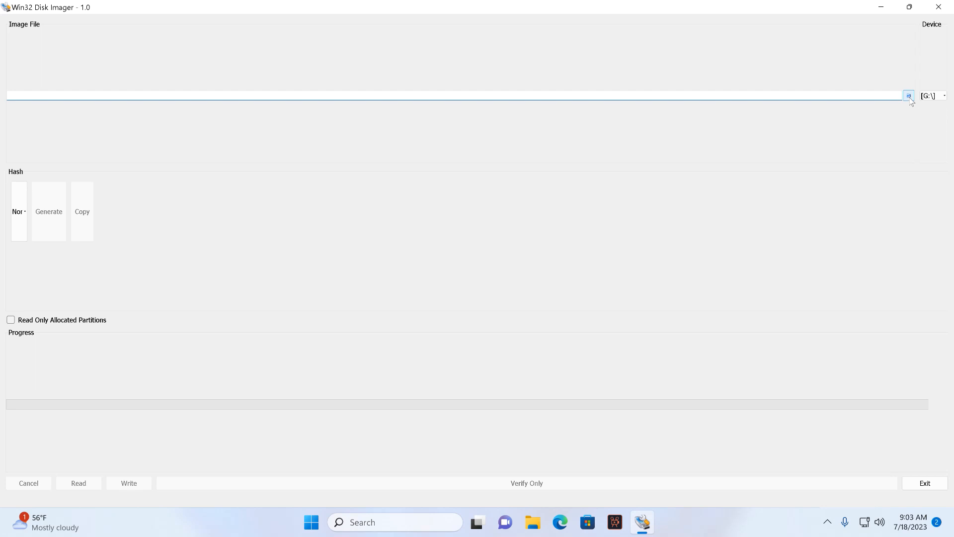
Browse for an image file, navigating to Desktop > Dreampi 1.8 DLE.
left_click(909, 95)
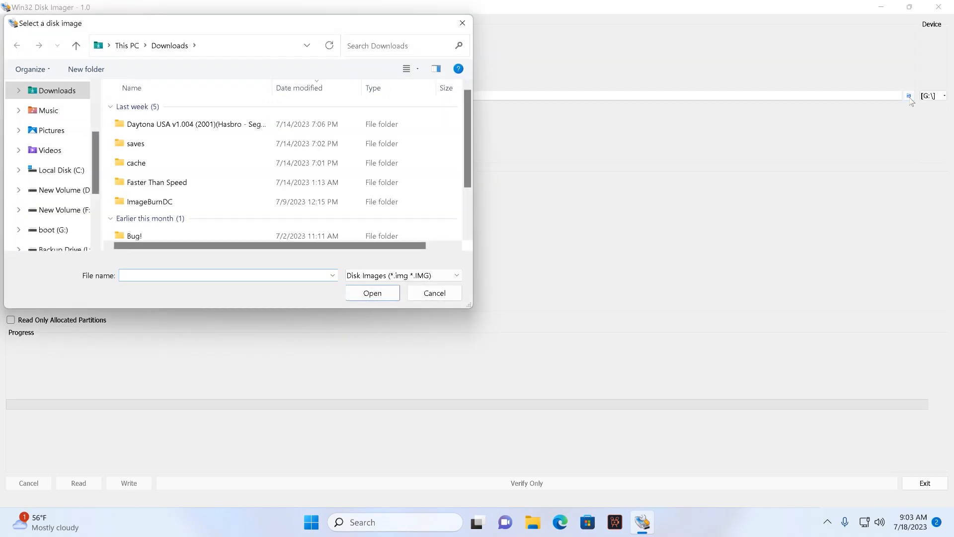
left_click(56, 90)
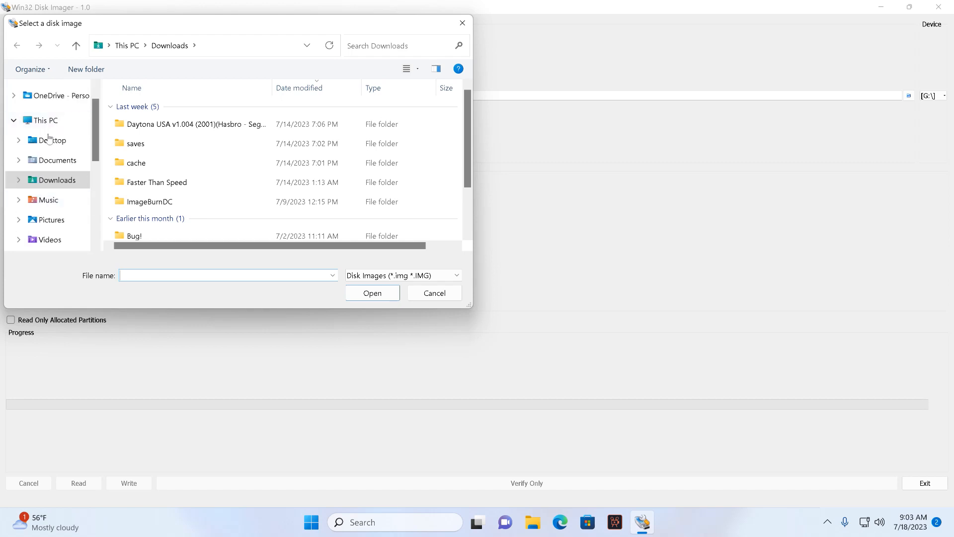
left_click(51, 140)
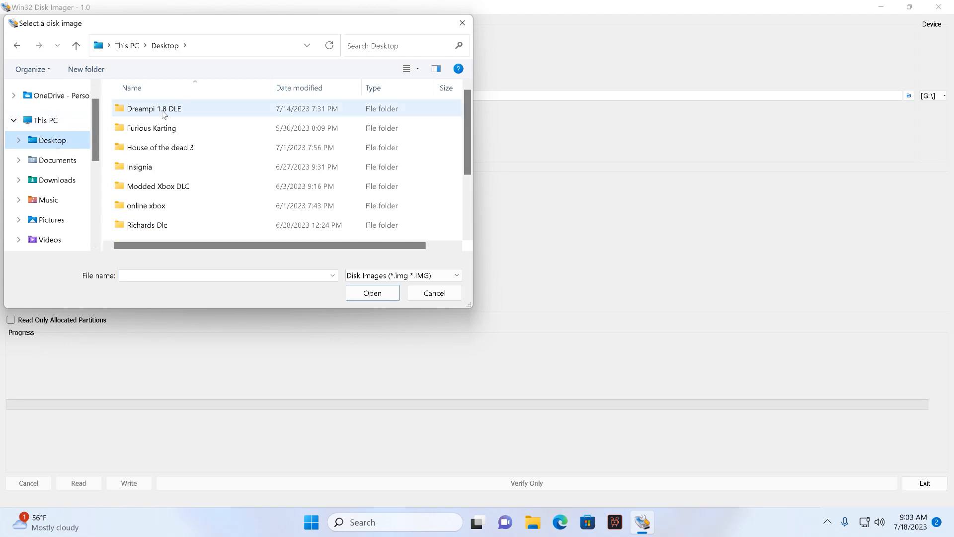
left_click(372, 292)
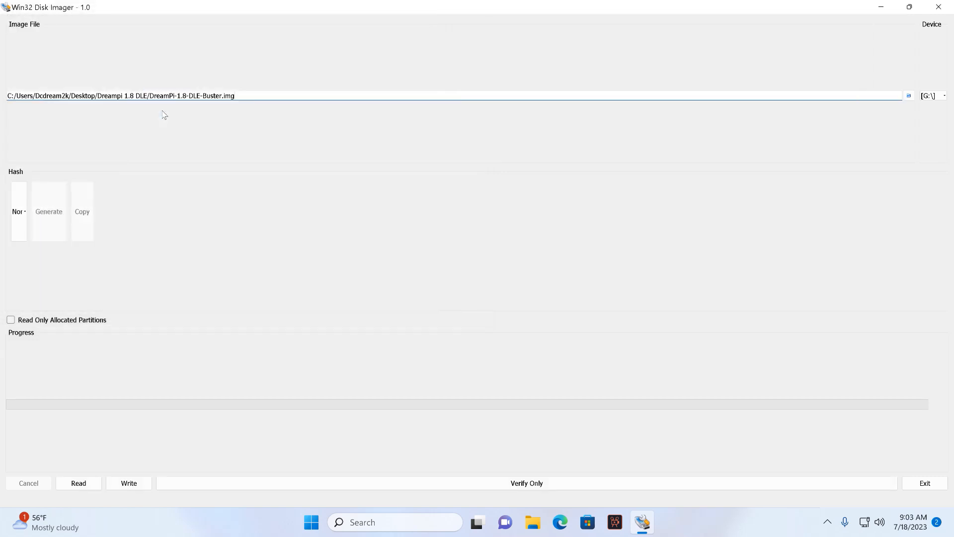
Select the DreamPi-1.8-DLE-Buster image for drive G:, then close Win32 Disk Imager.
left_click(238, 95)
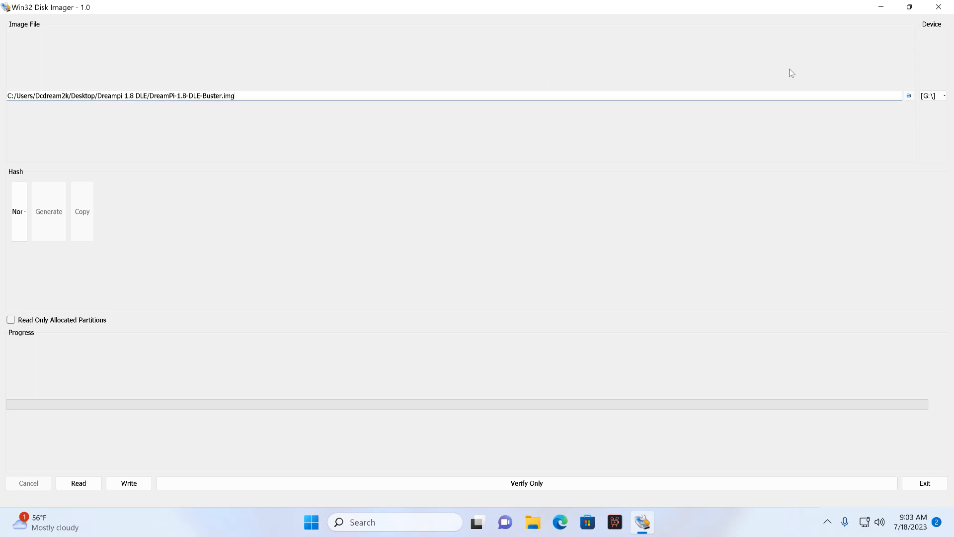
mouse_move(78, 483)
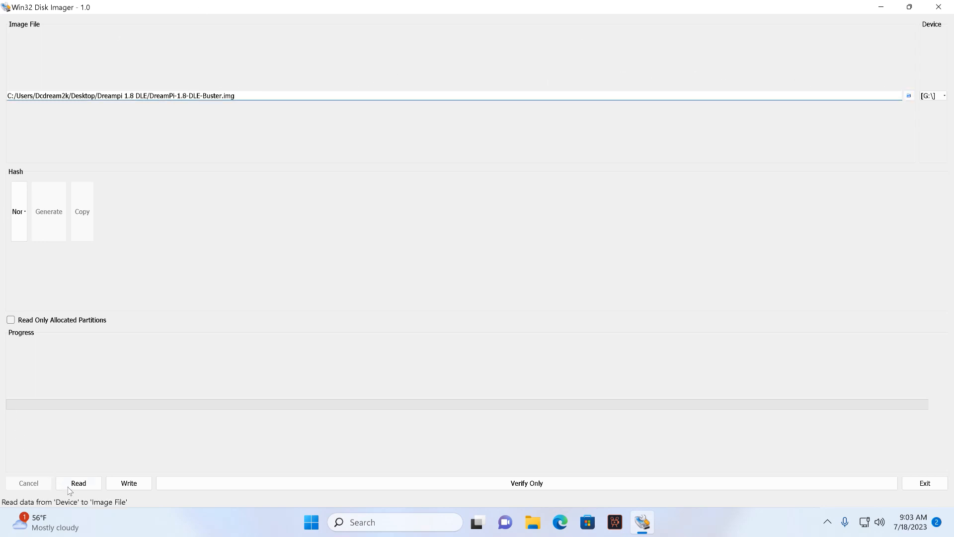
left_click(129, 483)
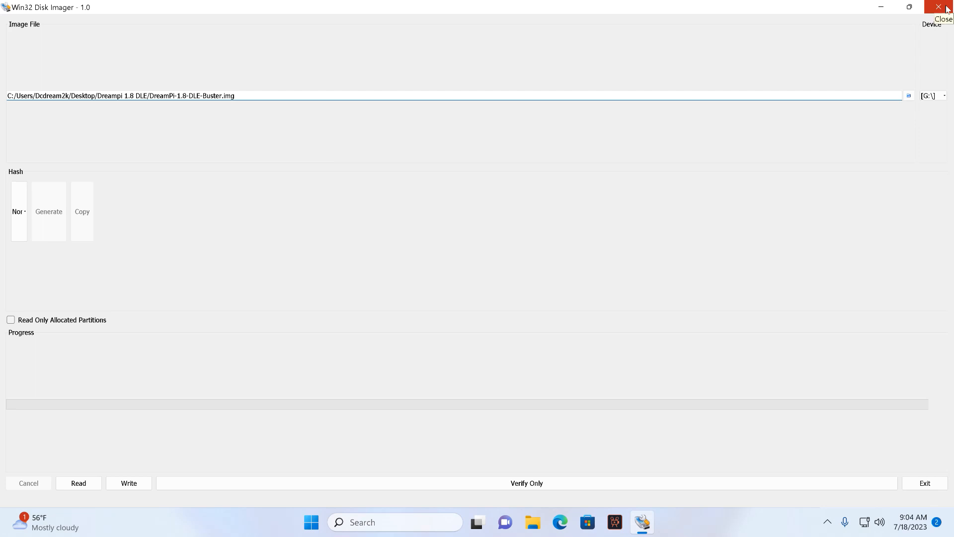
mouse_move(949, 9)
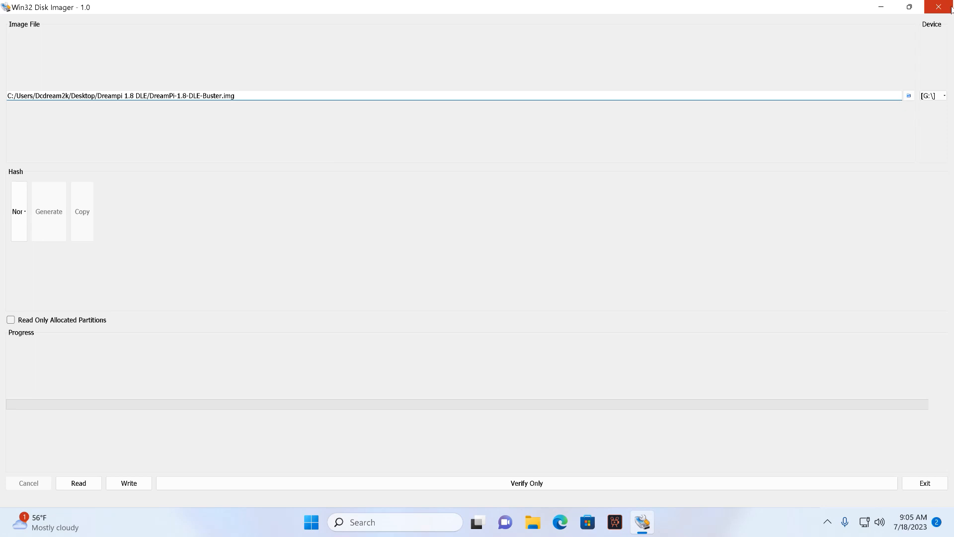
left_click(947, 7)
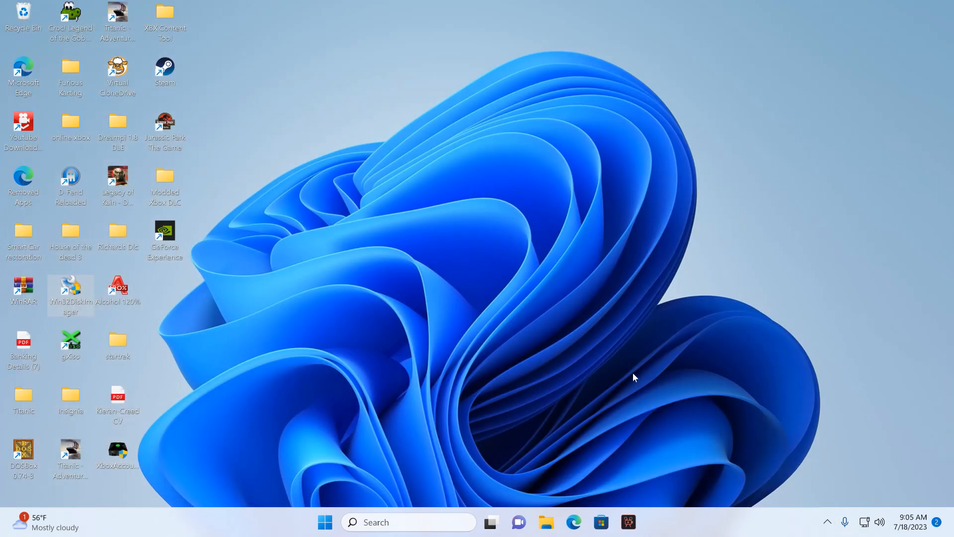